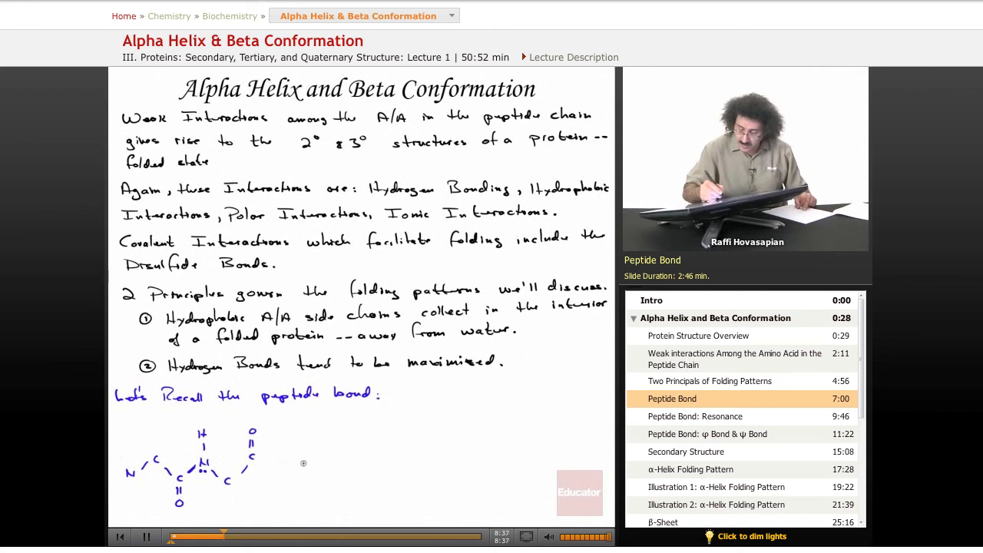
# - Draw a horizontal double-headed resonance arrow just right of the handwritten peptide bond structure
pyautogui.moveTo(295, 463); pyautogui.dragTo(361, 462)
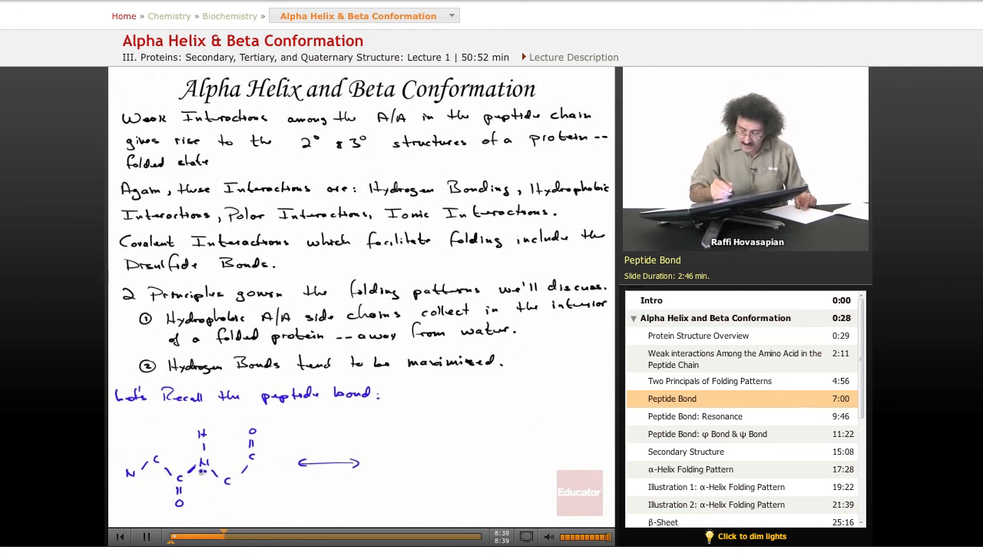